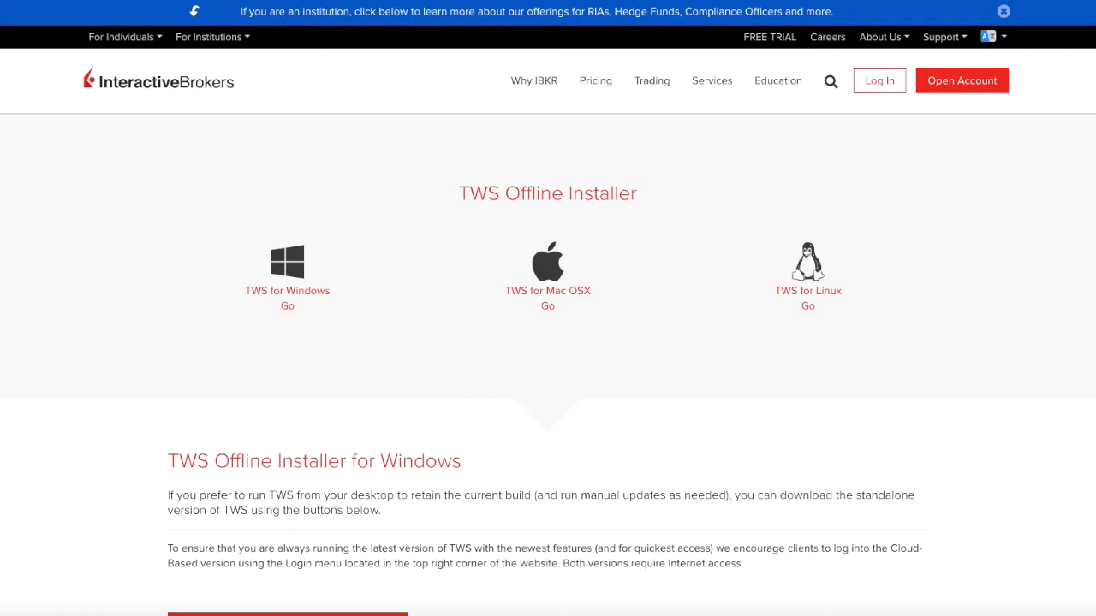
pyautogui.moveTo(569, 199)
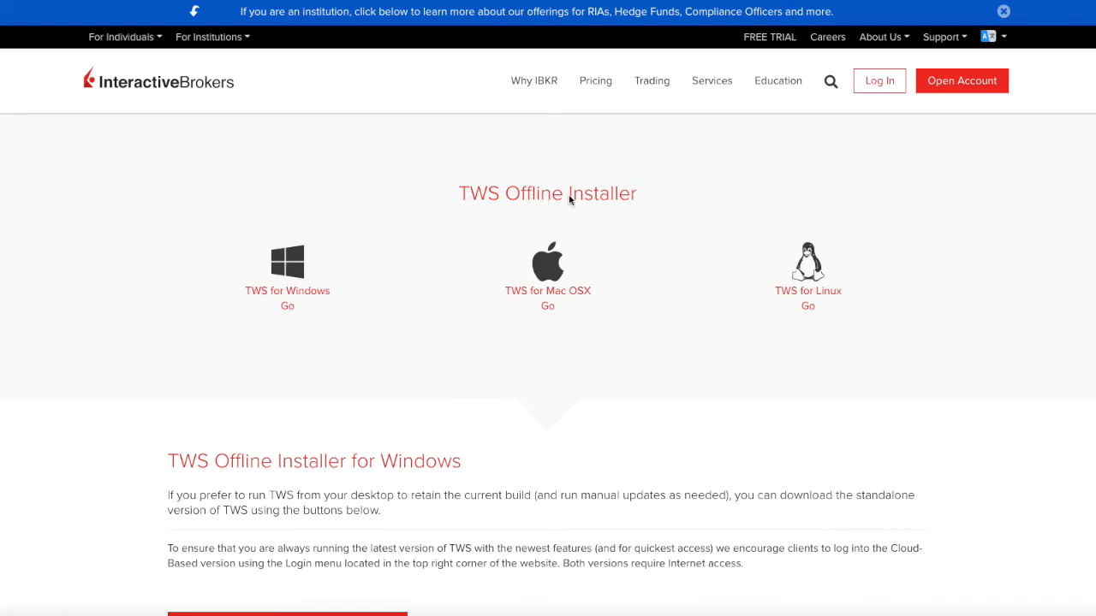
pyautogui.moveTo(662, 200)
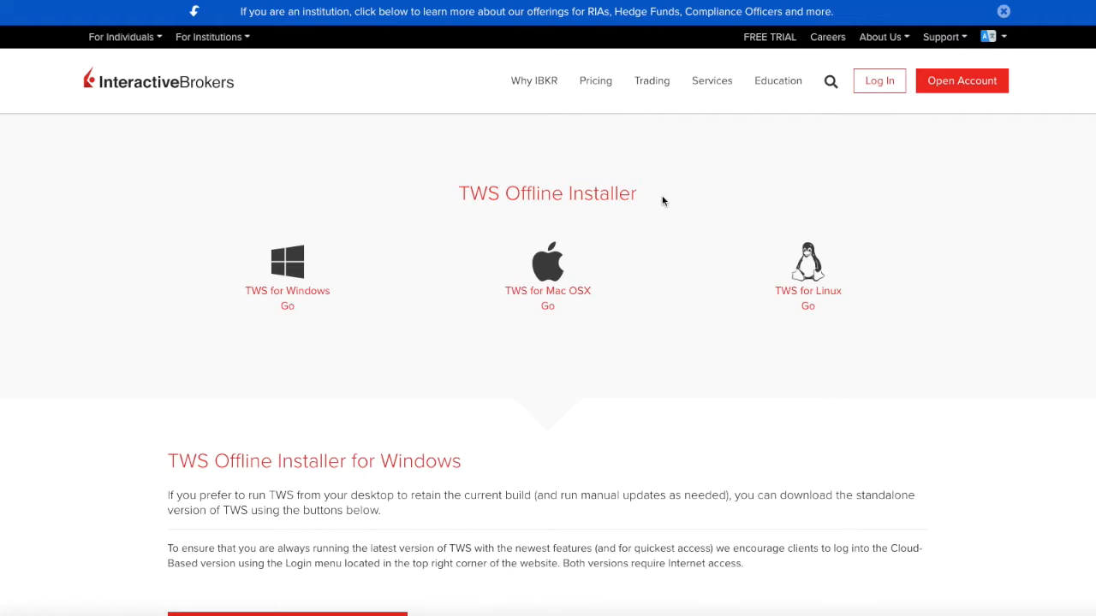
pyautogui.moveTo(790, 176)
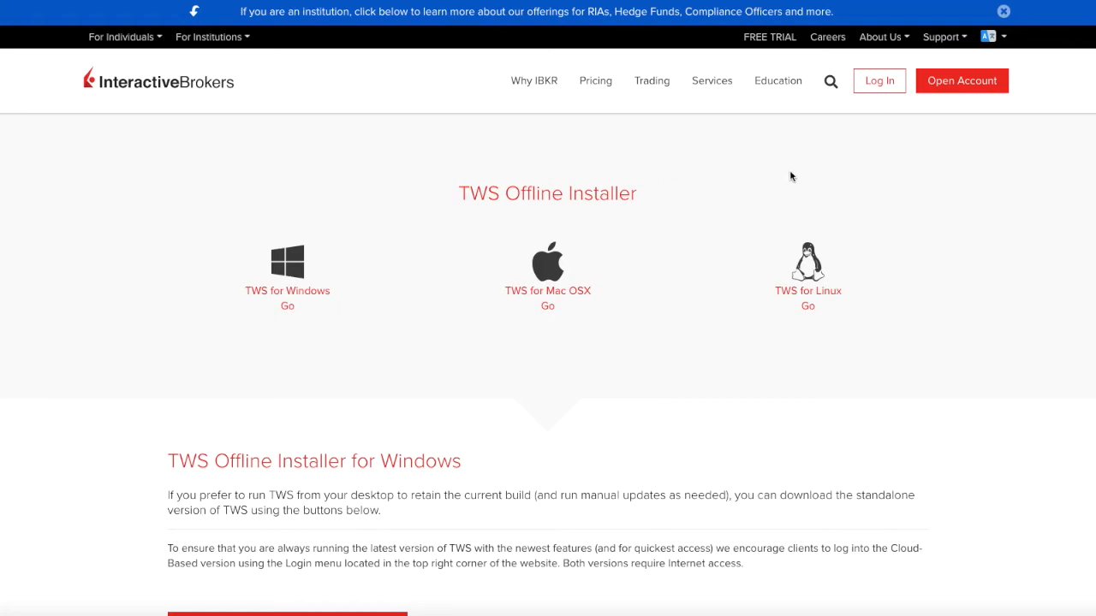
pyautogui.moveTo(898, 163)
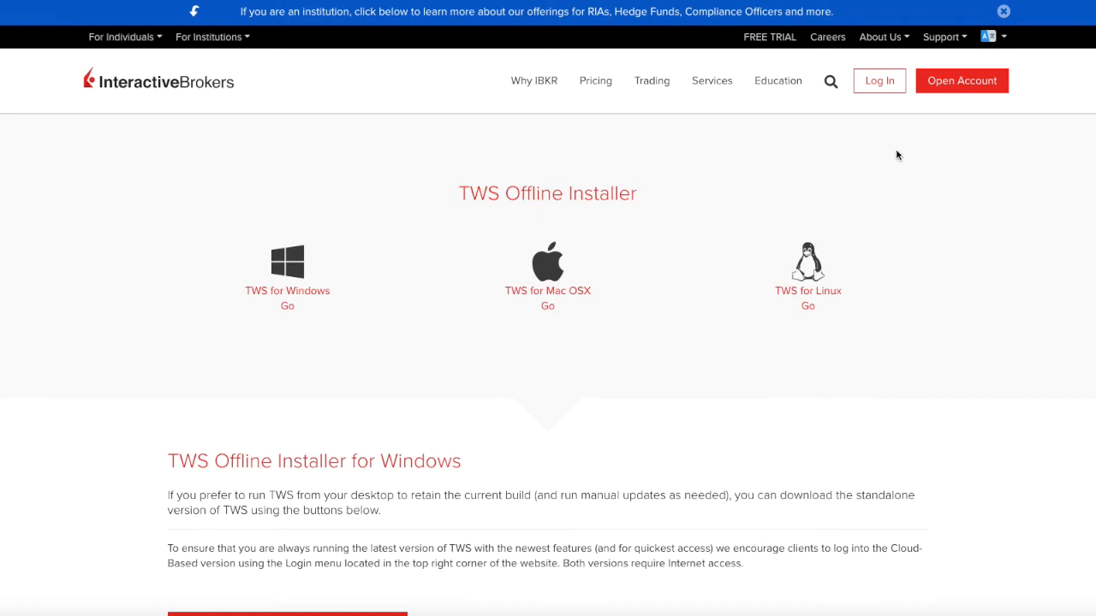
pyautogui.moveTo(664, 197)
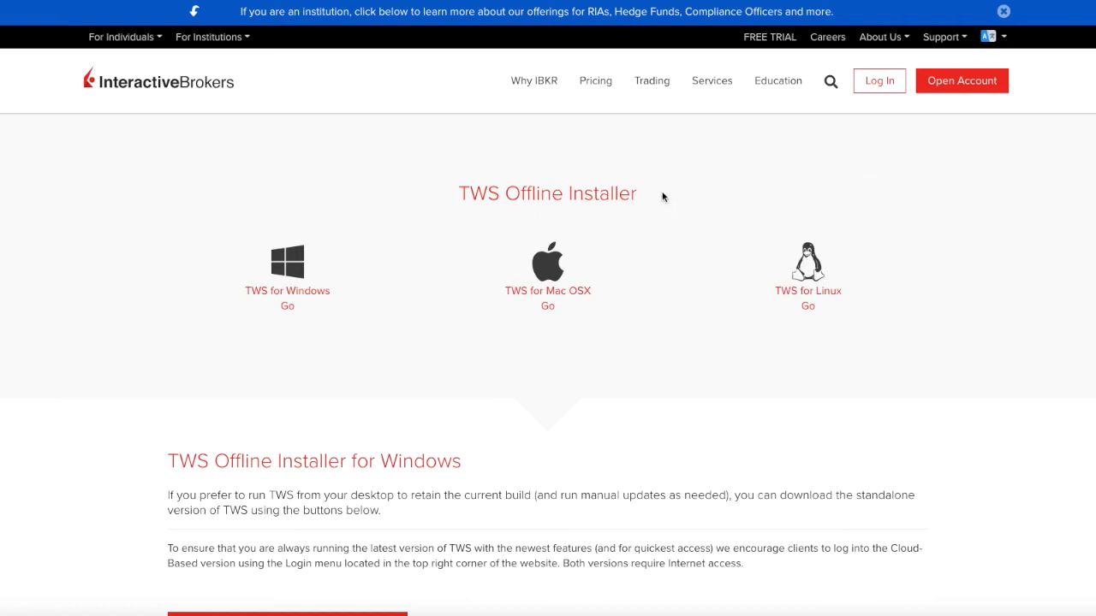
pyautogui.moveTo(638, 204)
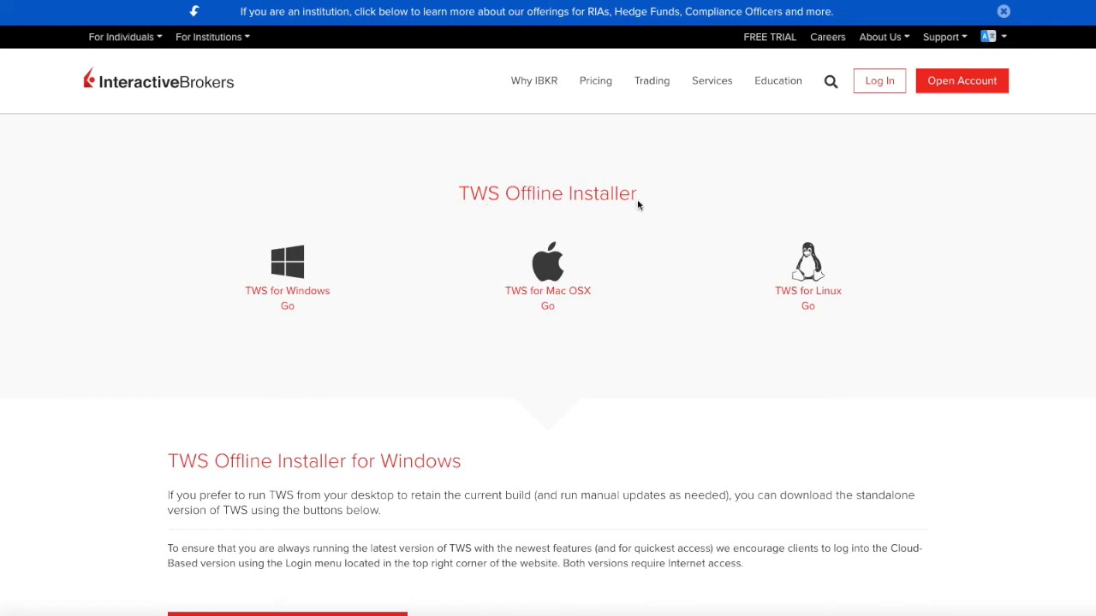
pyautogui.moveTo(287, 274)
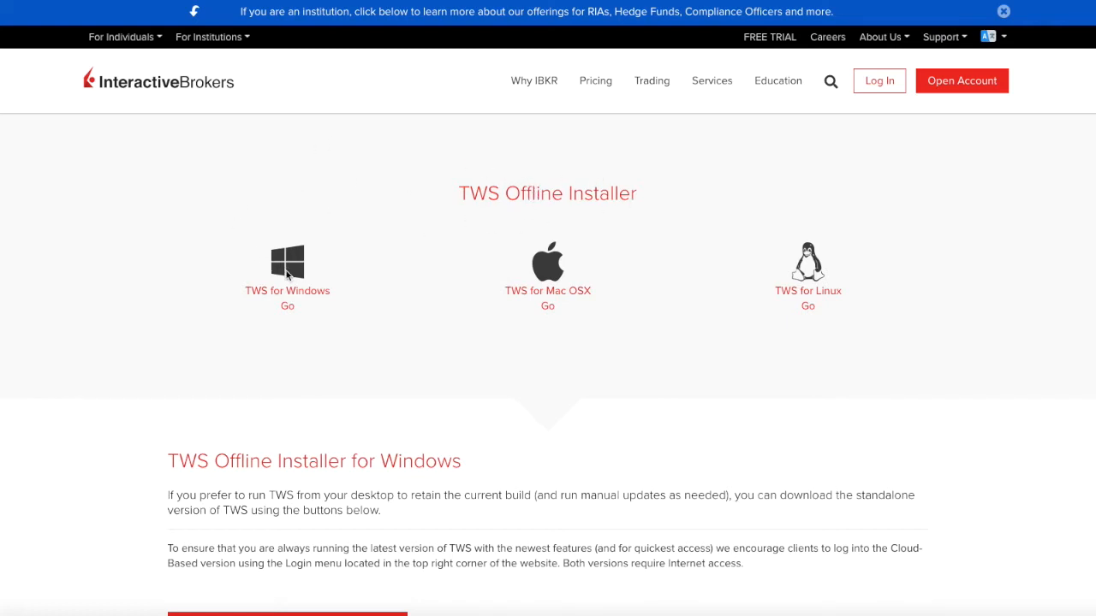
pyautogui.moveTo(719, 292)
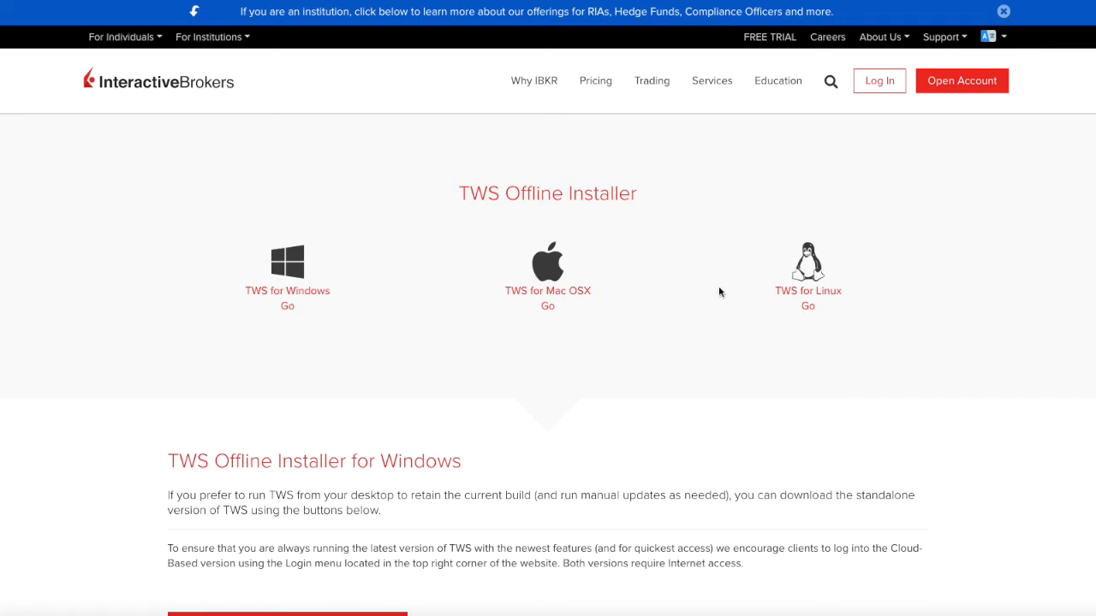
# Scroll through the Windows offline installer section to reach the Offline TWS downloads.
pyautogui.scroll(-3)
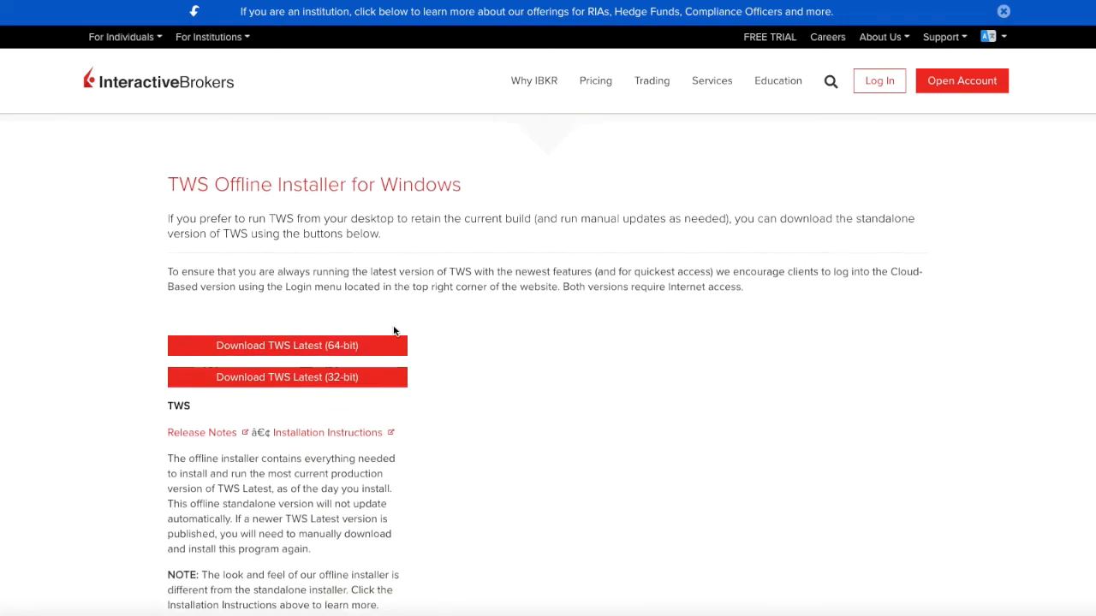
pyautogui.scroll(-3)
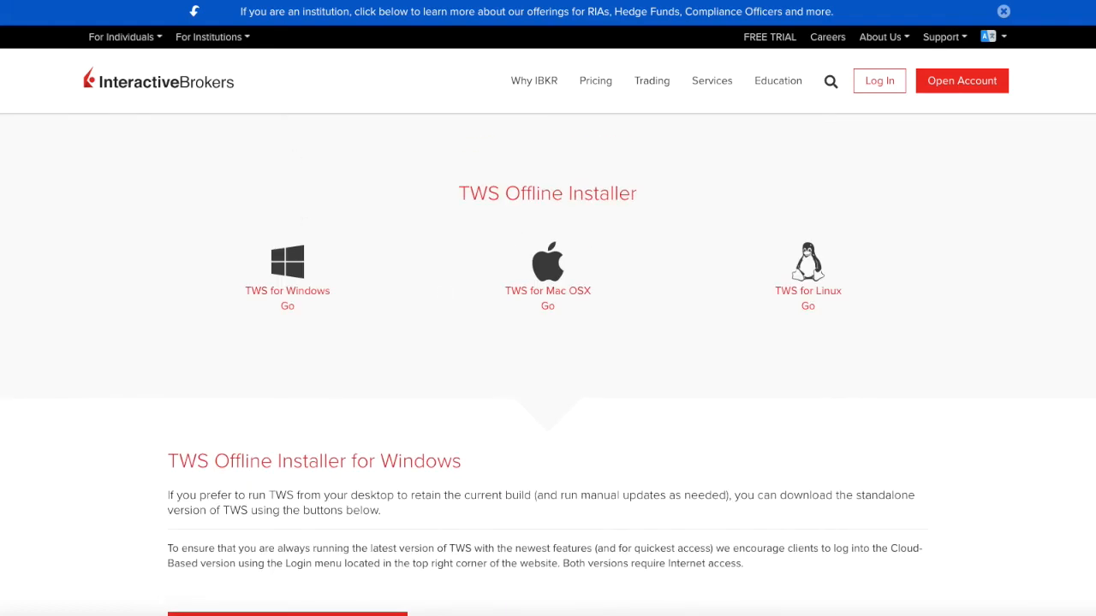
pyautogui.scroll(3)
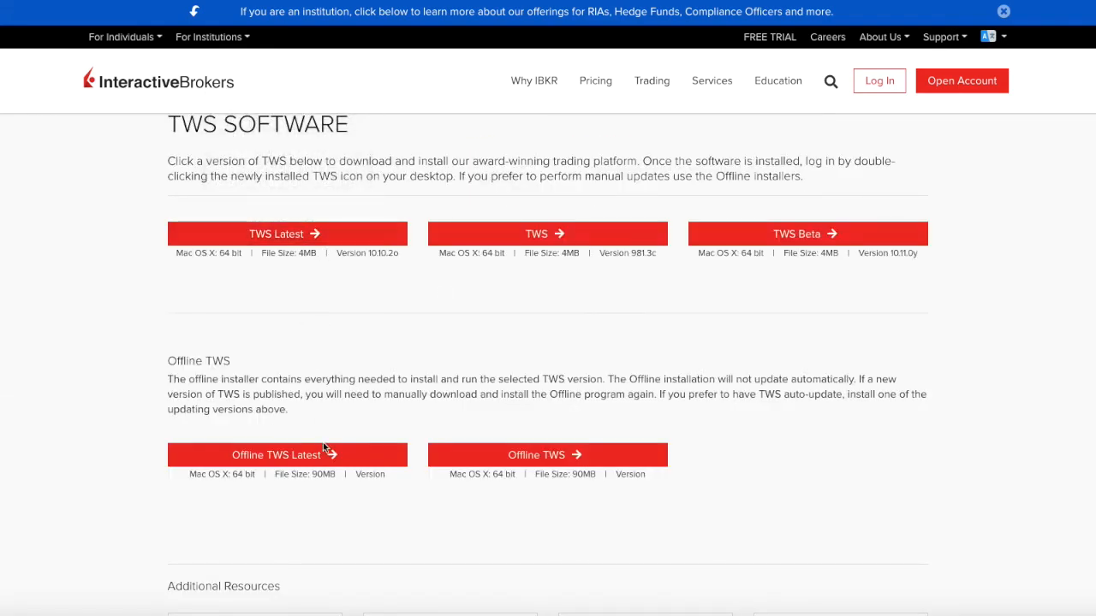
pyautogui.moveTo(546, 455)
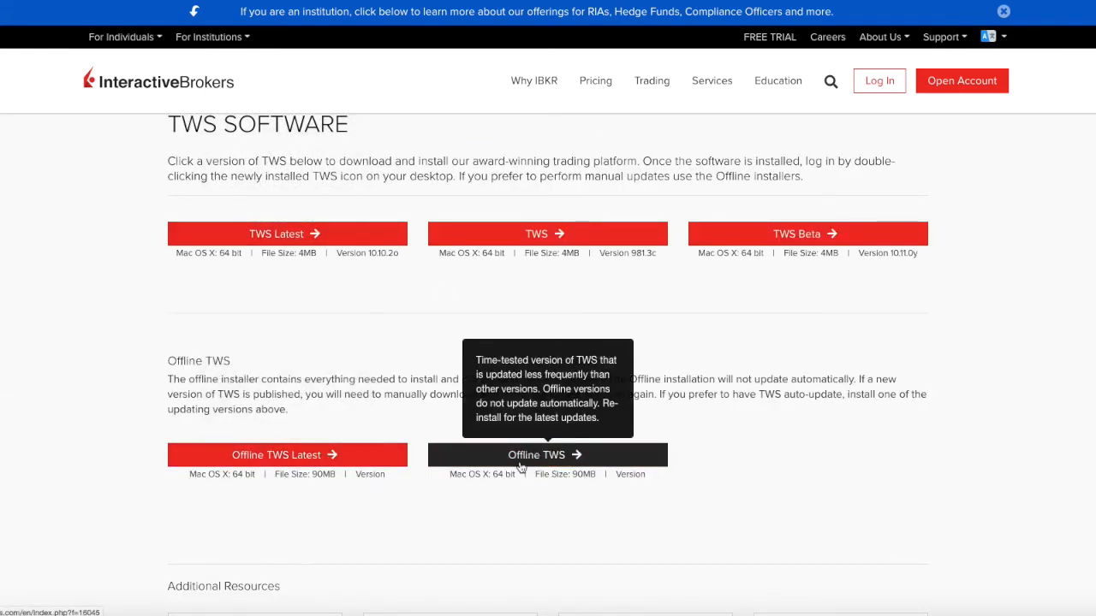
pyautogui.moveTo(557, 458)
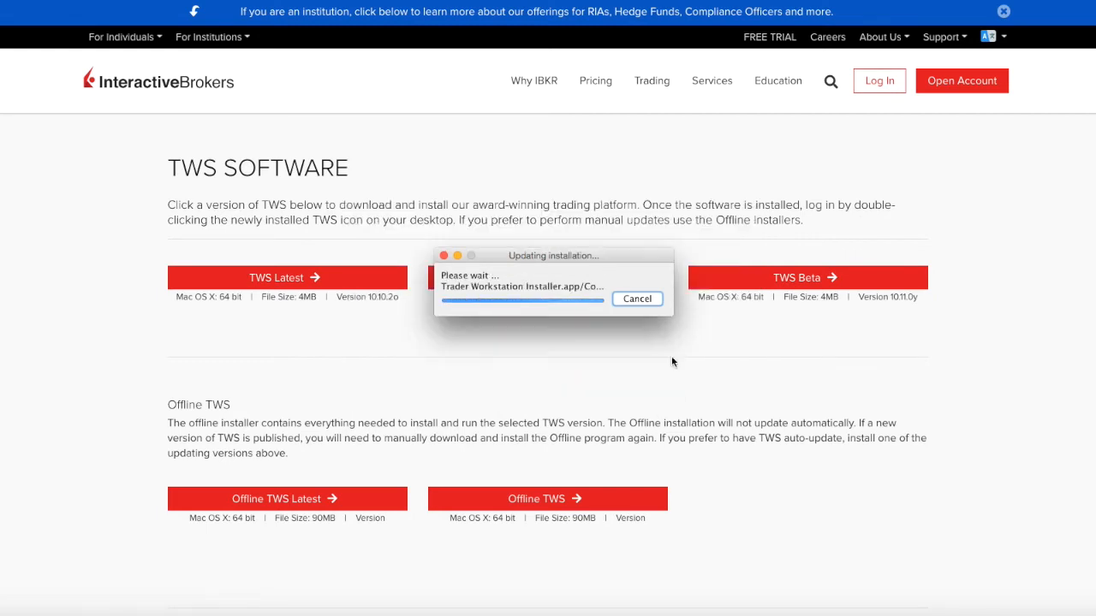
# Launch the downloaded offline TWS and let its installation update and splash screen finish.
pyautogui.click(637, 298)
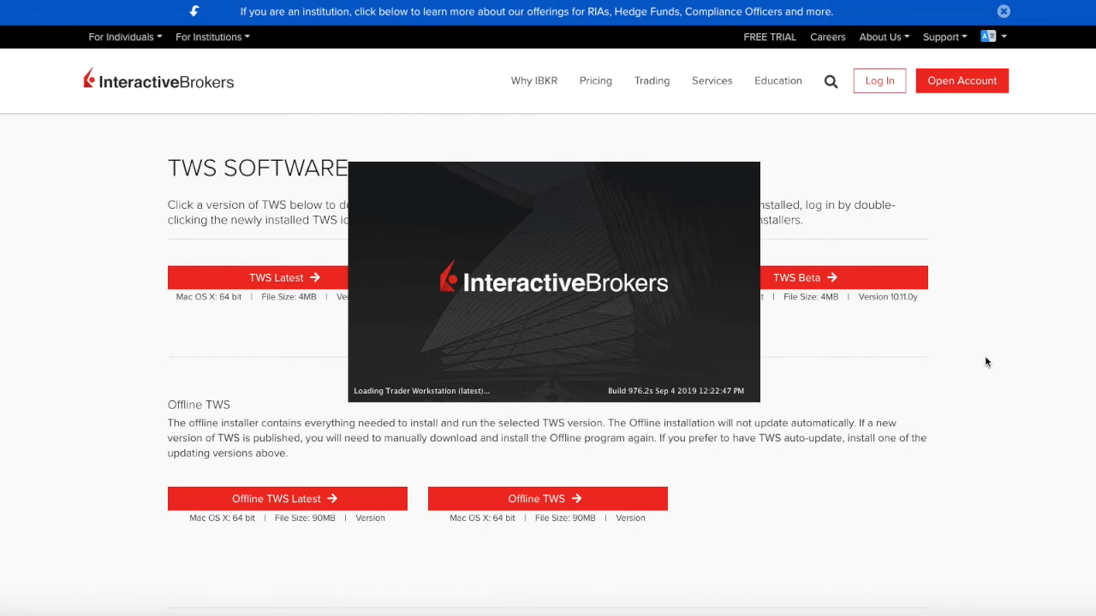
pyautogui.moveTo(945, 349)
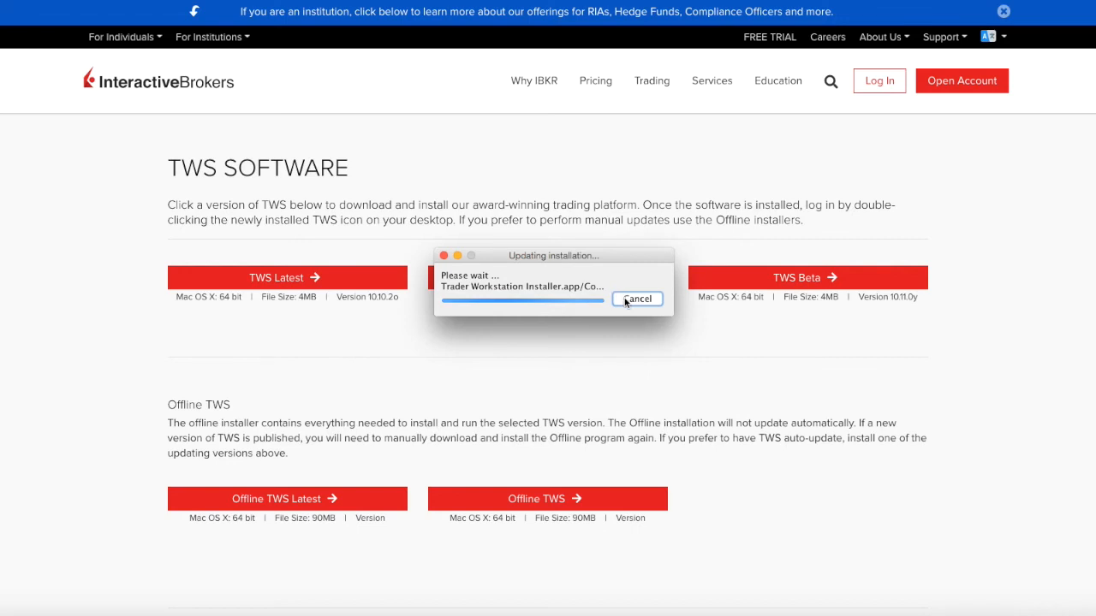
pyautogui.click(638, 299)
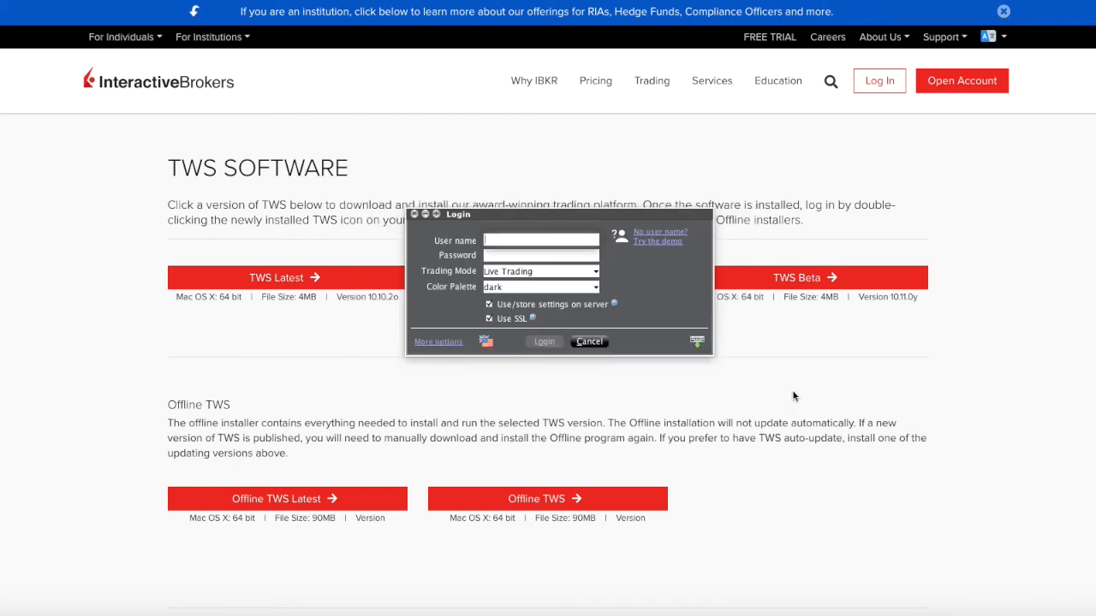
pyautogui.moveTo(780, 380)
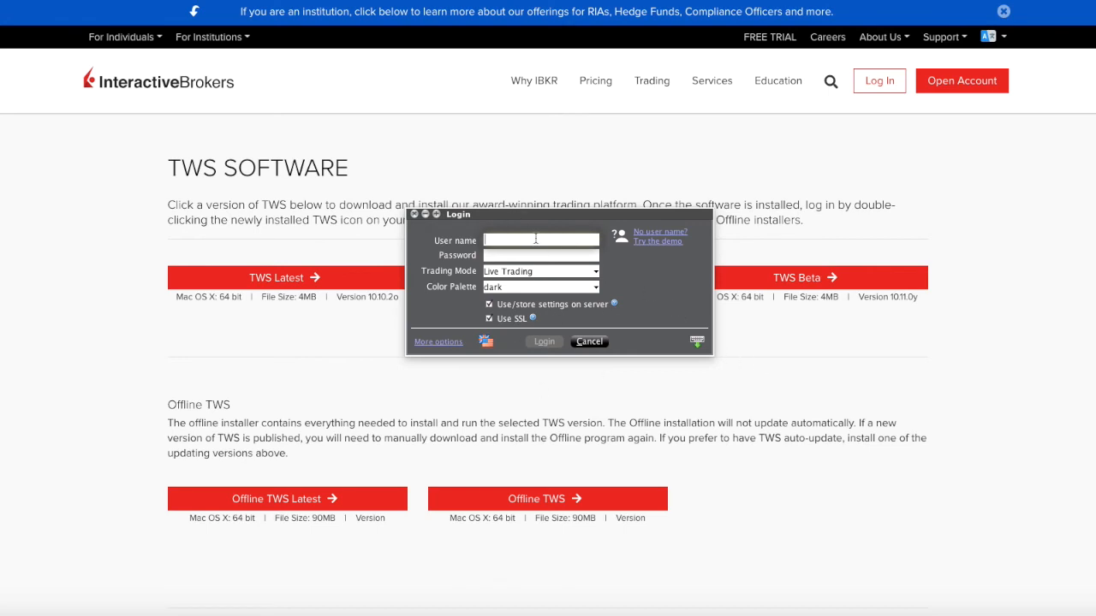
pyautogui.moveTo(634, 286)
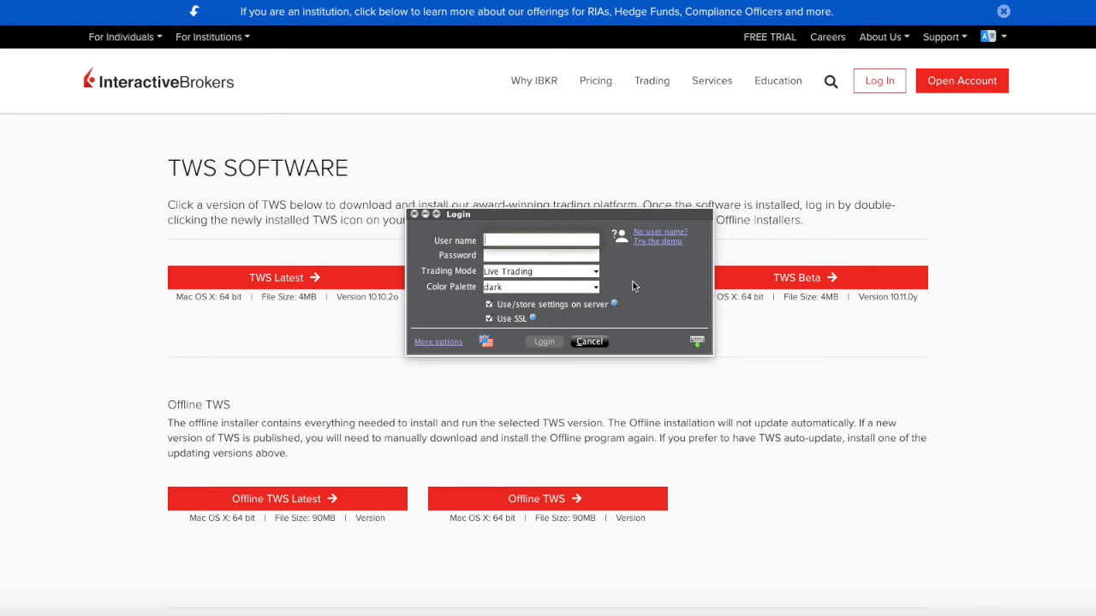
pyautogui.moveTo(648, 288)
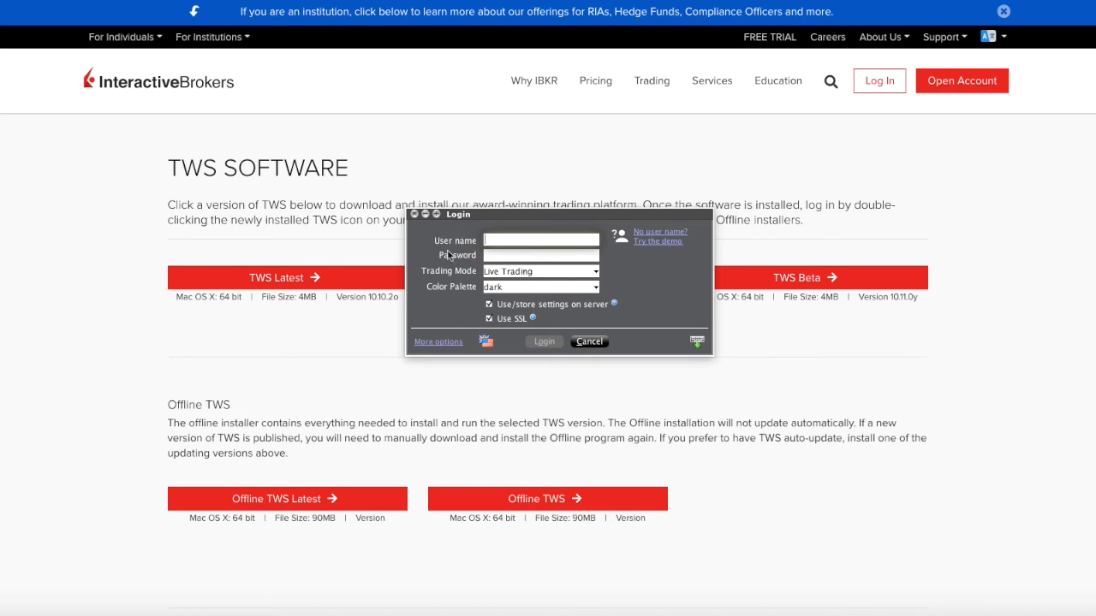
pyautogui.moveTo(229, 139)
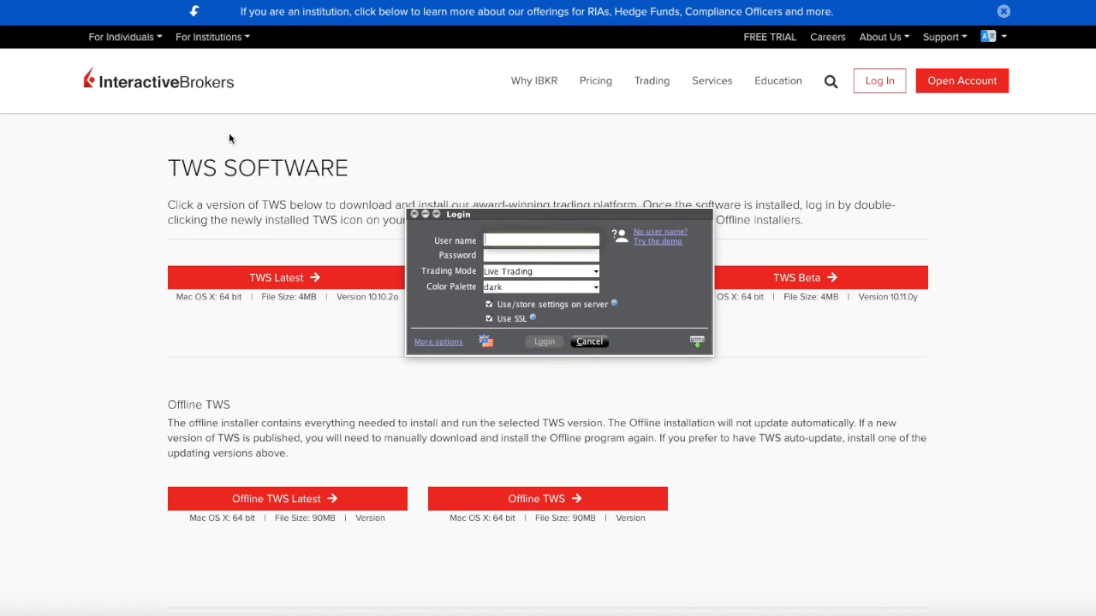
pyautogui.moveTo(432, 245)
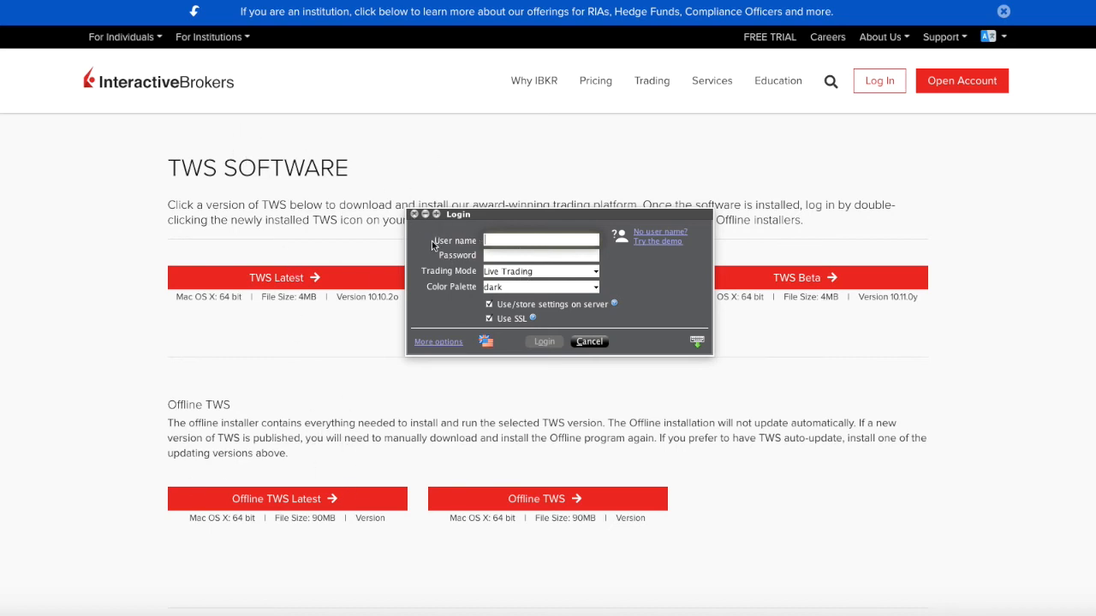
# Close the offline TWS login window after it appears, returning to the TWS Software page.
pyautogui.click(589, 341)
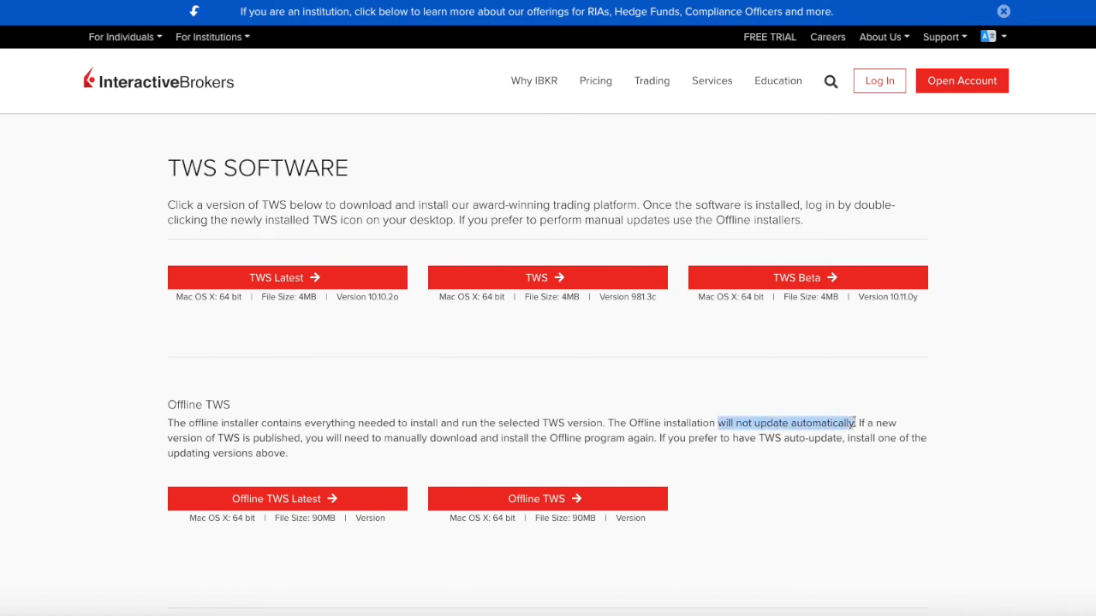
pyautogui.moveTo(963, 393)
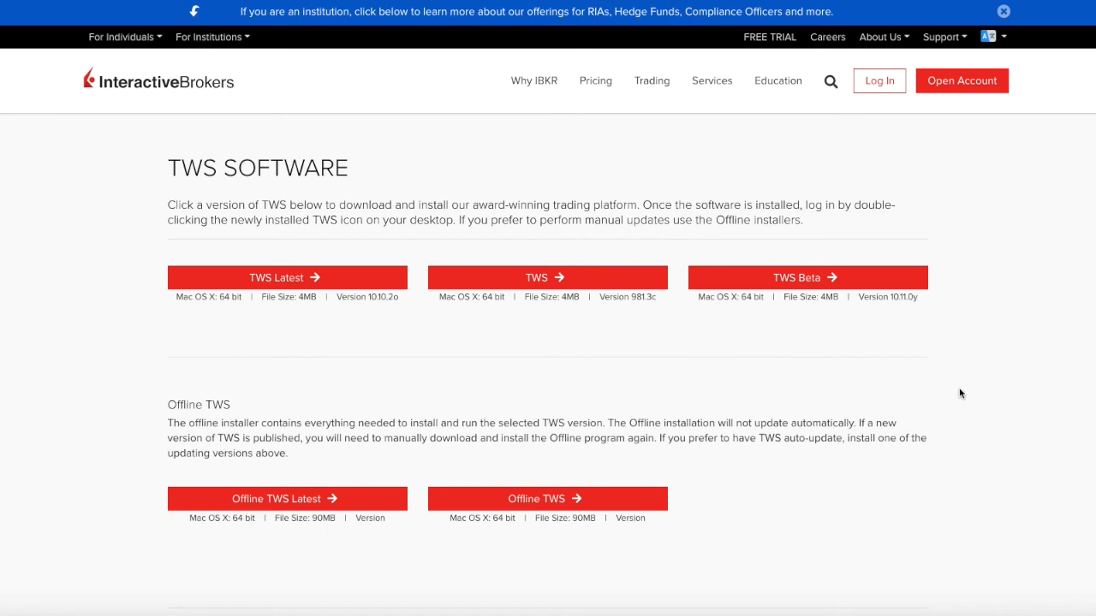
pyautogui.moveTo(910, 460)
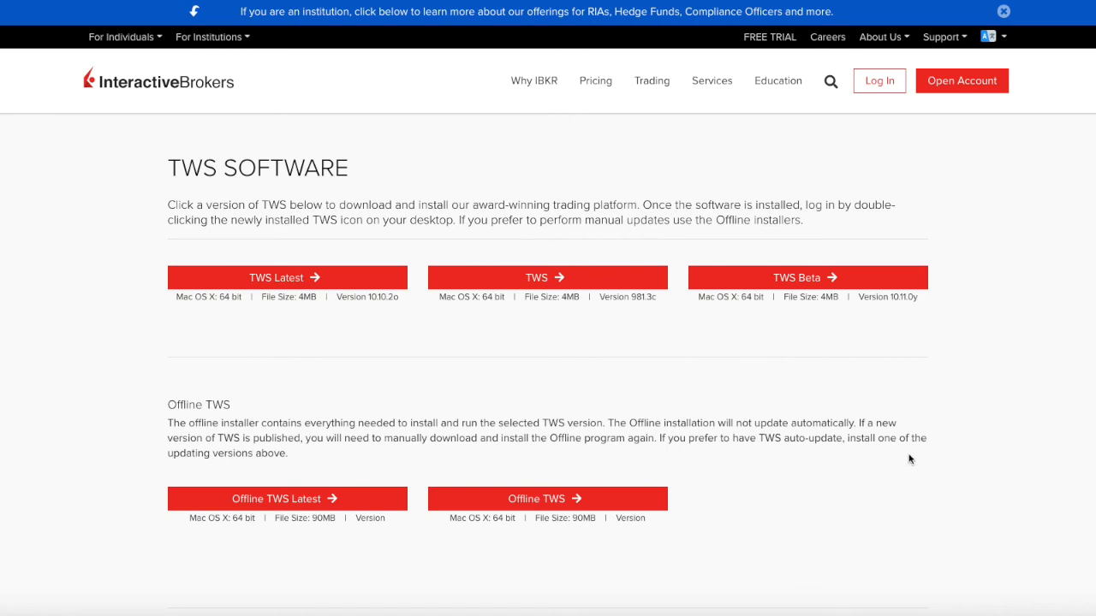
pyautogui.moveTo(920, 453)
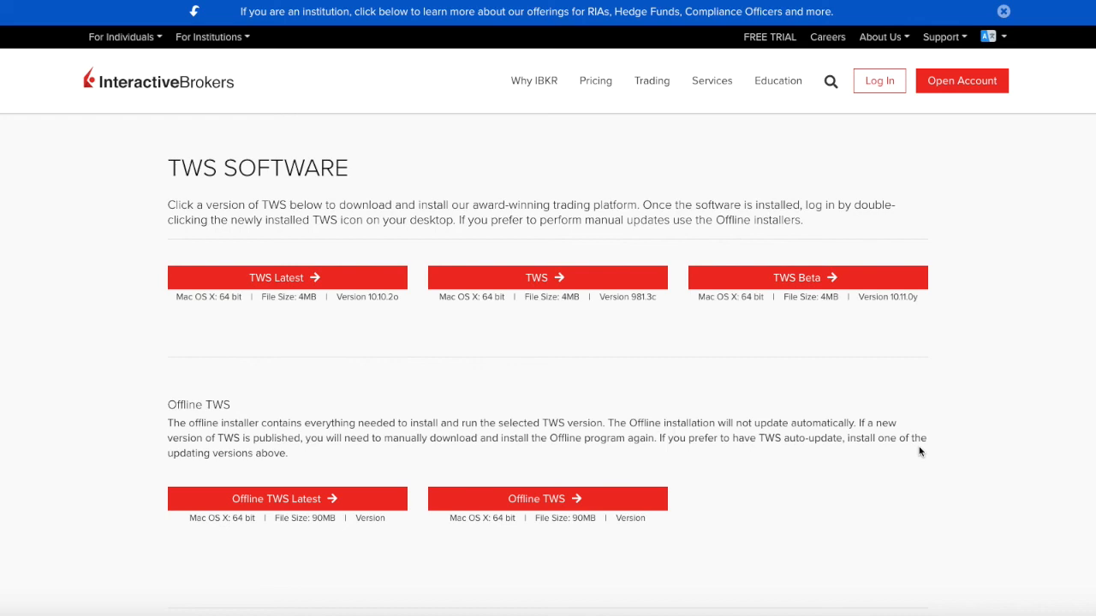
pyautogui.moveTo(896, 487)
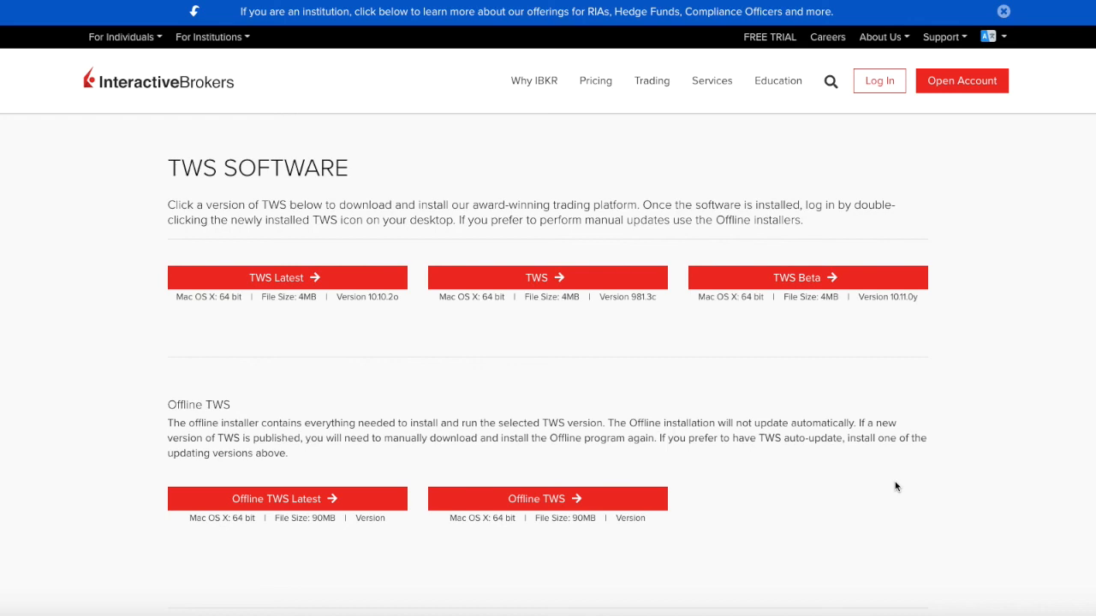
pyautogui.moveTo(981, 443)
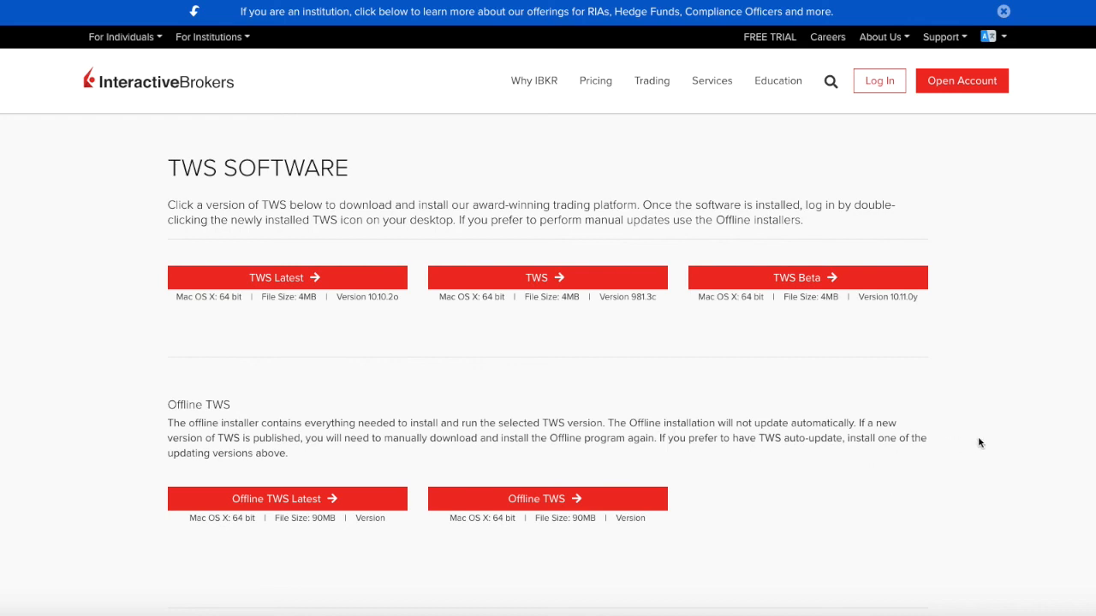